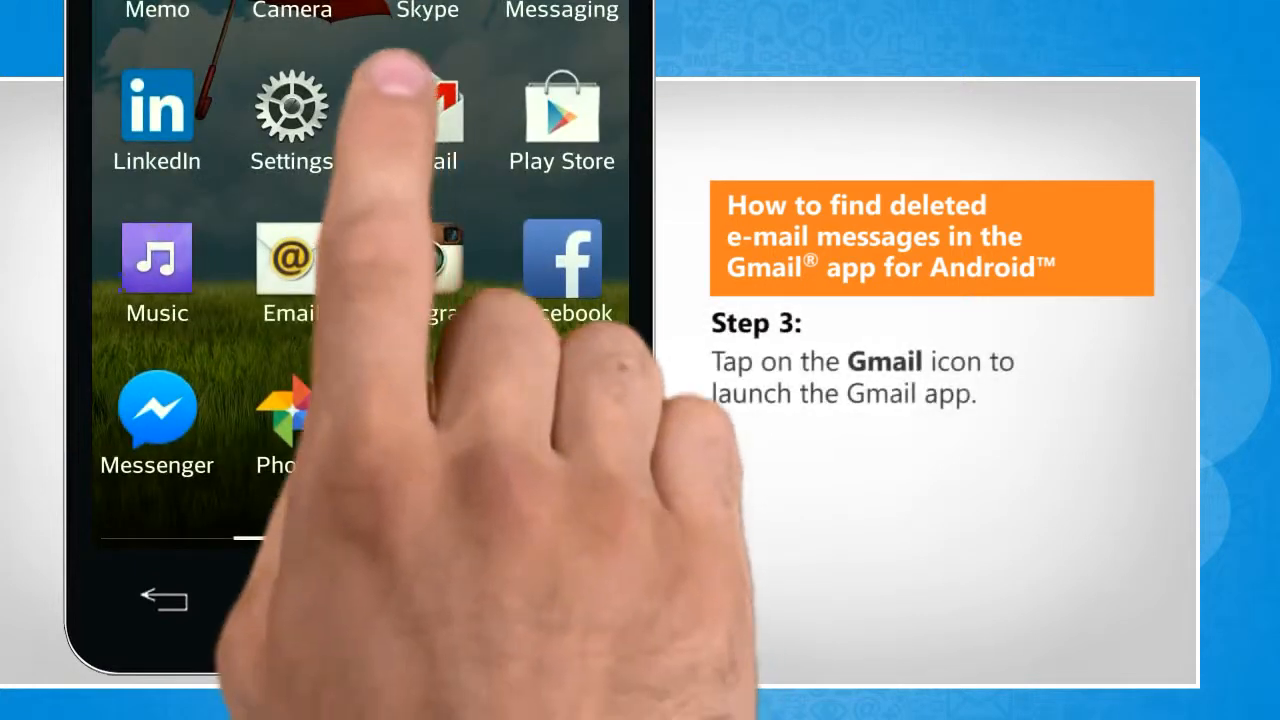
- Launch Gmail from the home screen so the Inbox message list appears
{"action": "left_click", "coordinate": [440, 120]}
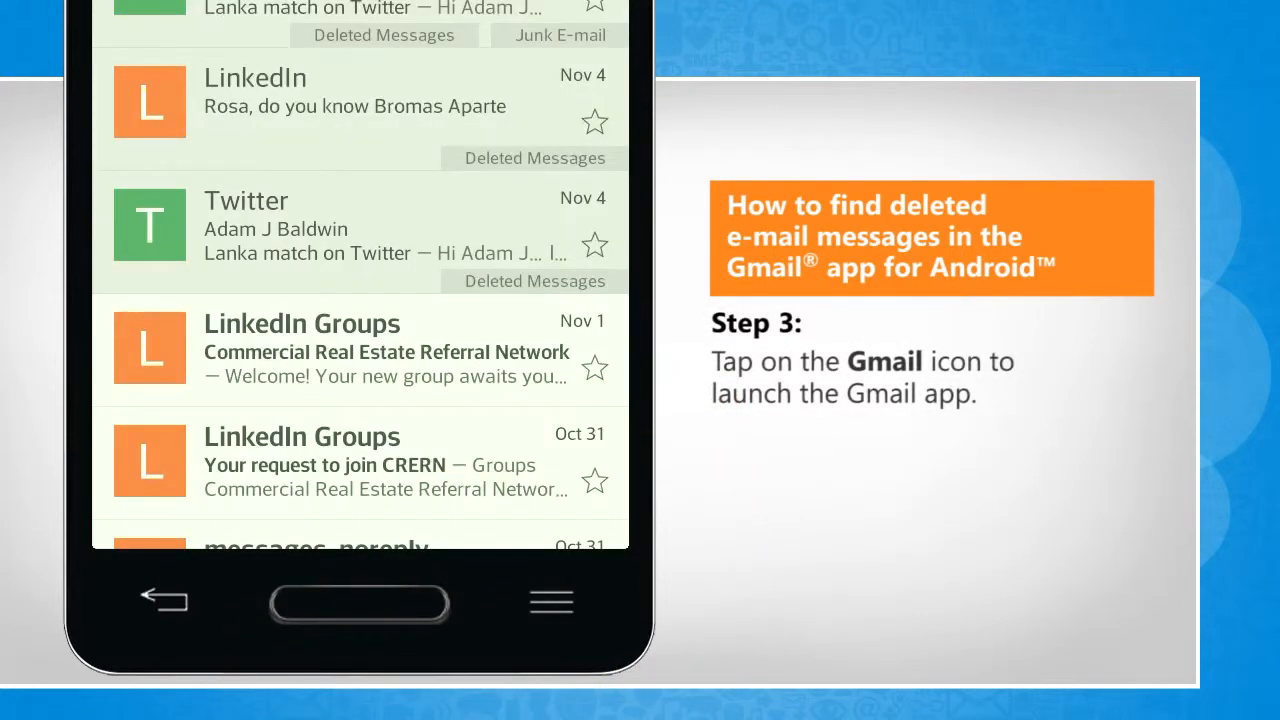
{"action": "scroll", "scroll_direction": "down", "scroll_amount": 3}
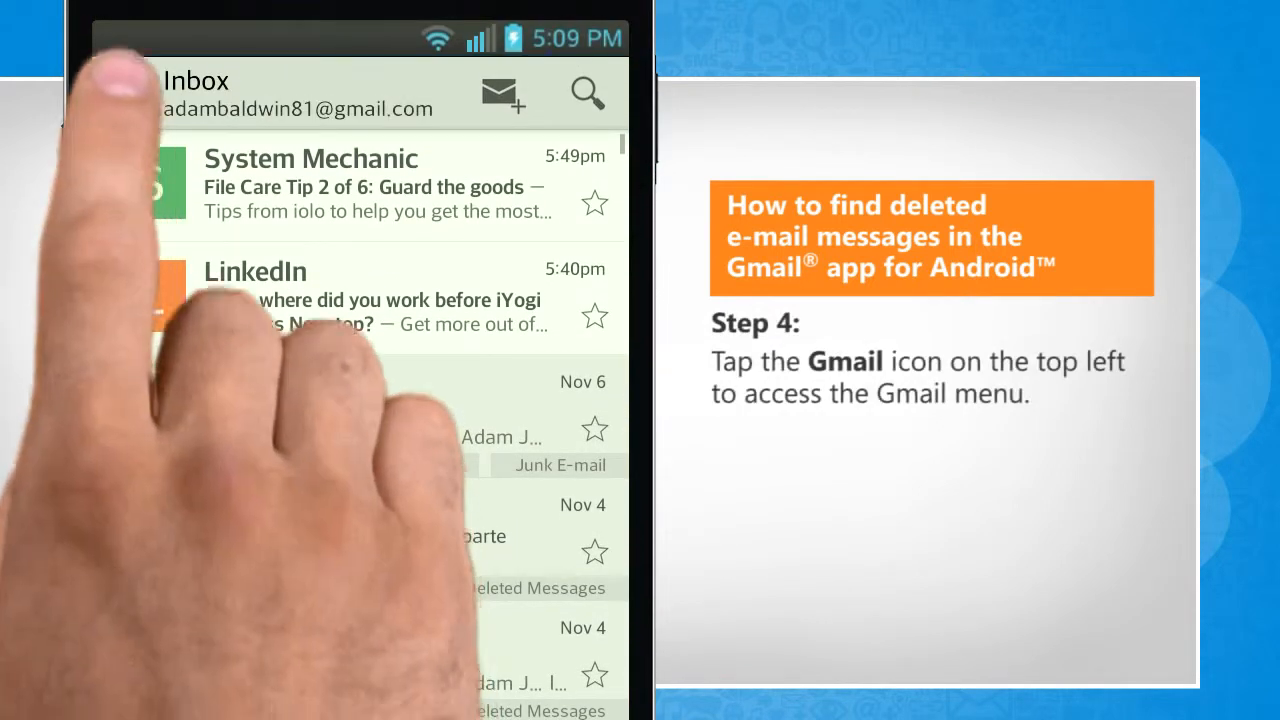
- Show the navigation menu and scroll the All labels list until Trash is visible
{"action": "left_click", "coordinate": [130, 94]}
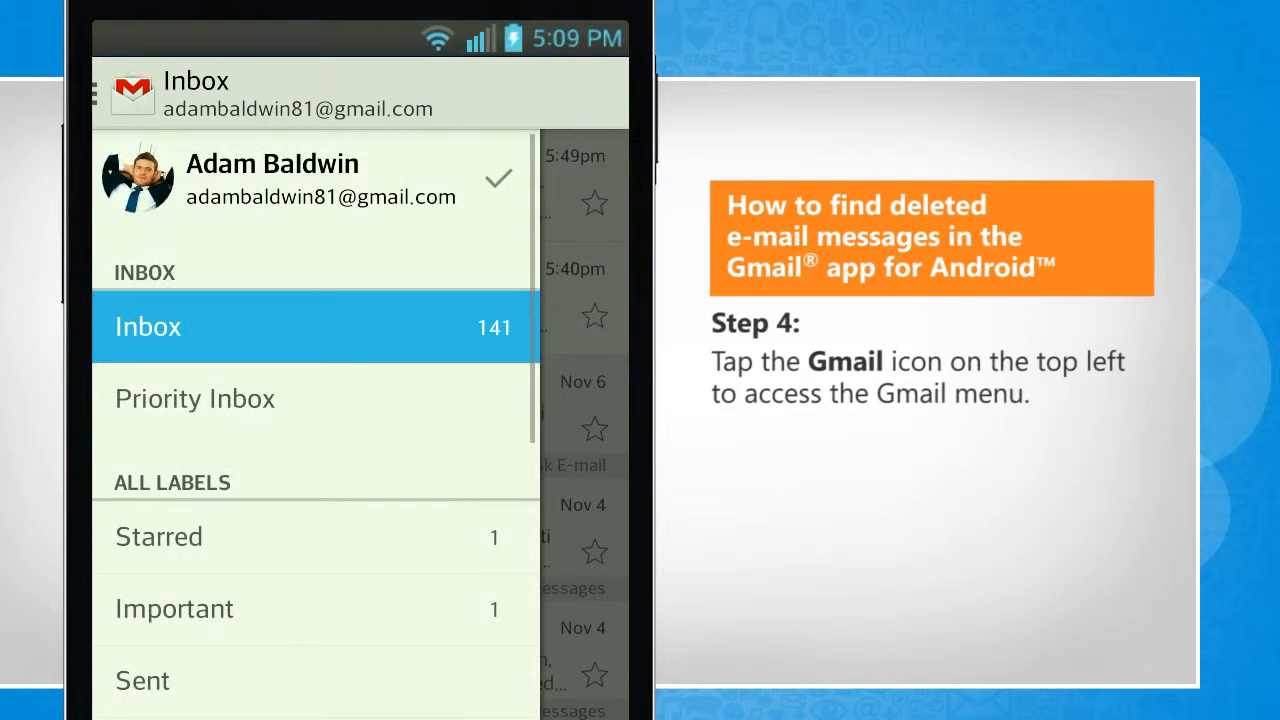
{"action": "scroll", "scroll_direction": "down", "scroll_amount": 3}
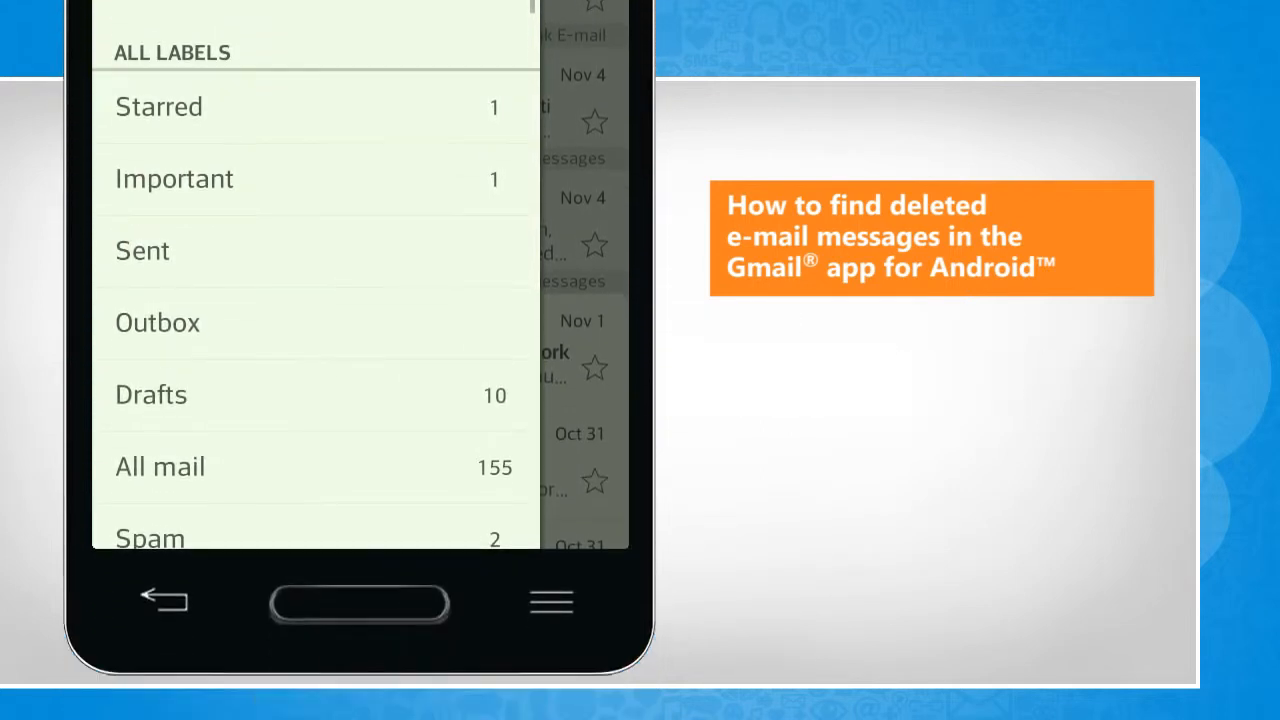
{"action": "scroll", "scroll_direction": "up", "scroll_amount": 3}
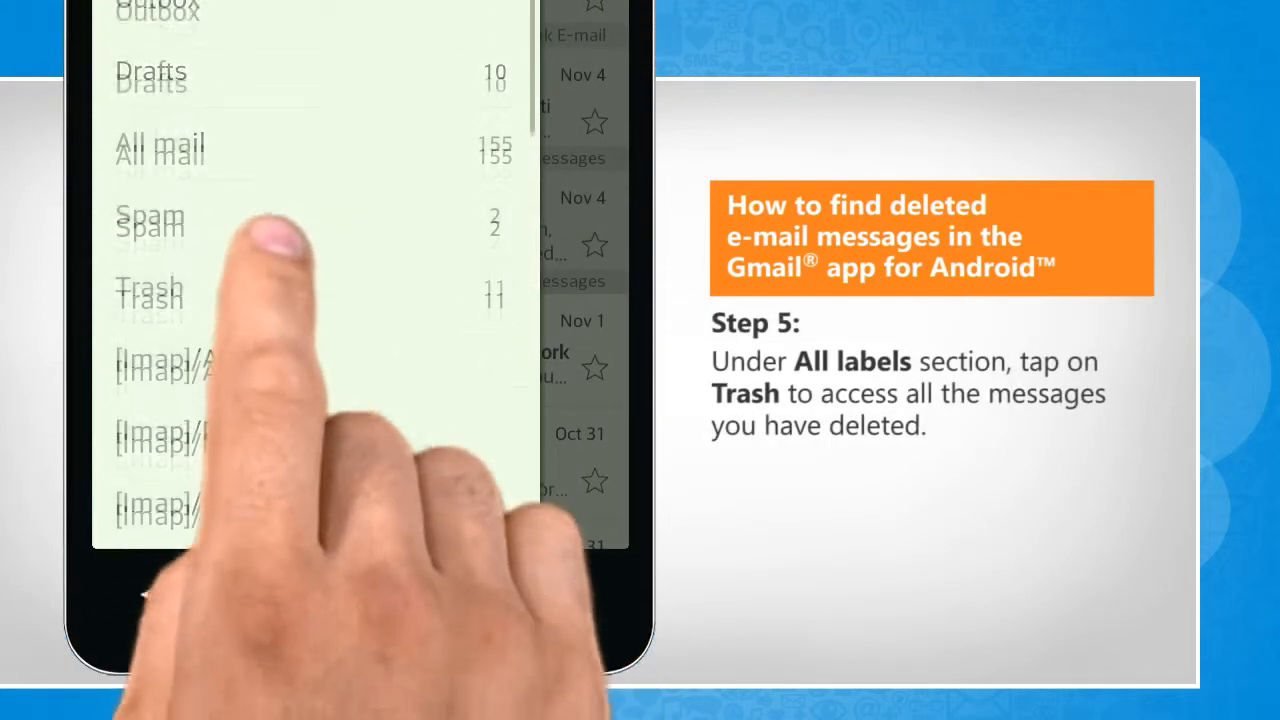